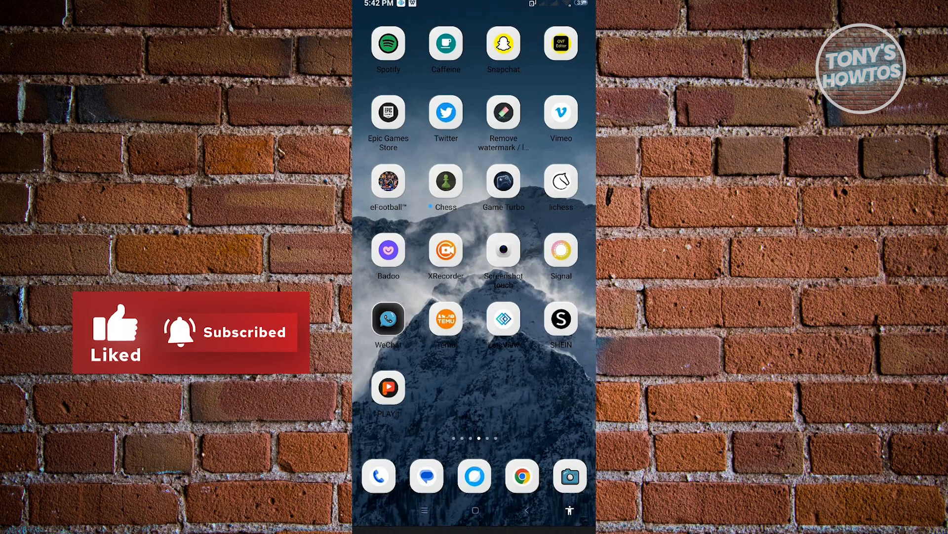
- Swipe to the last home screen page and launch WPS Office
scroll("left", 3)
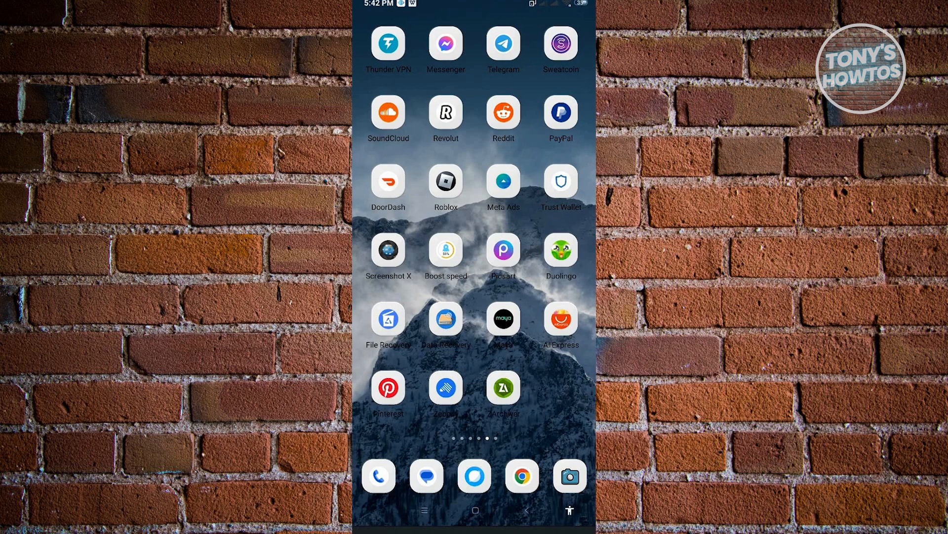
scroll("left", 3)
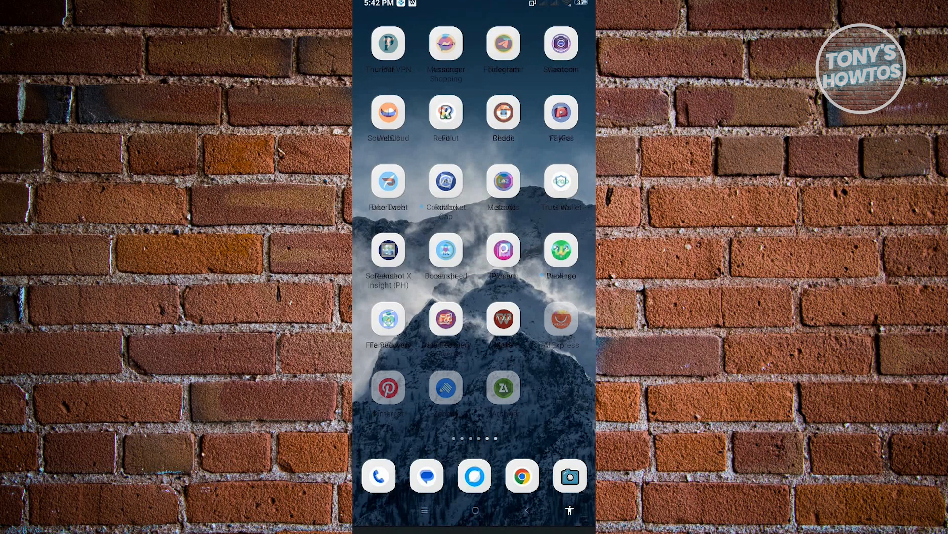
scroll("left", 3)
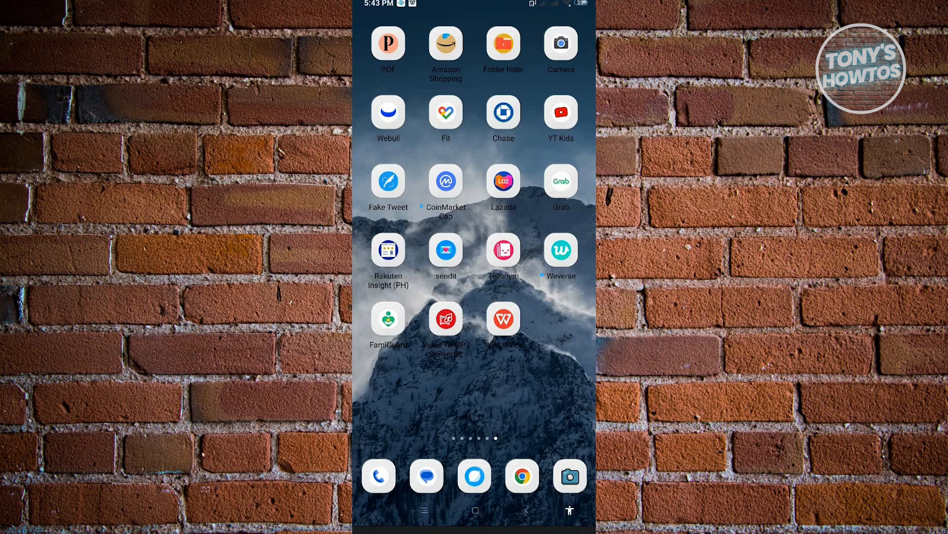
scroll("left", 3)
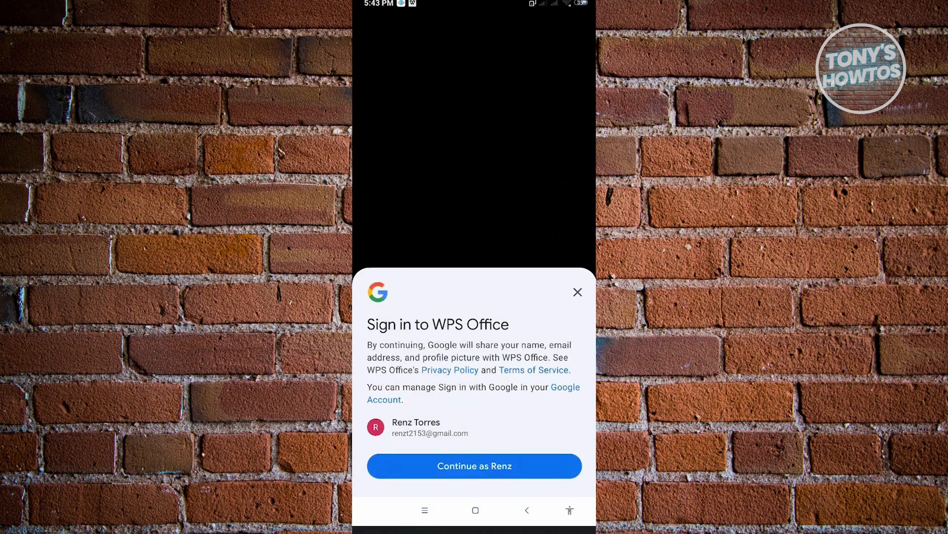
- Continue past the Google sign-in and close the WPS Pro trial offer
left_click(474, 465)
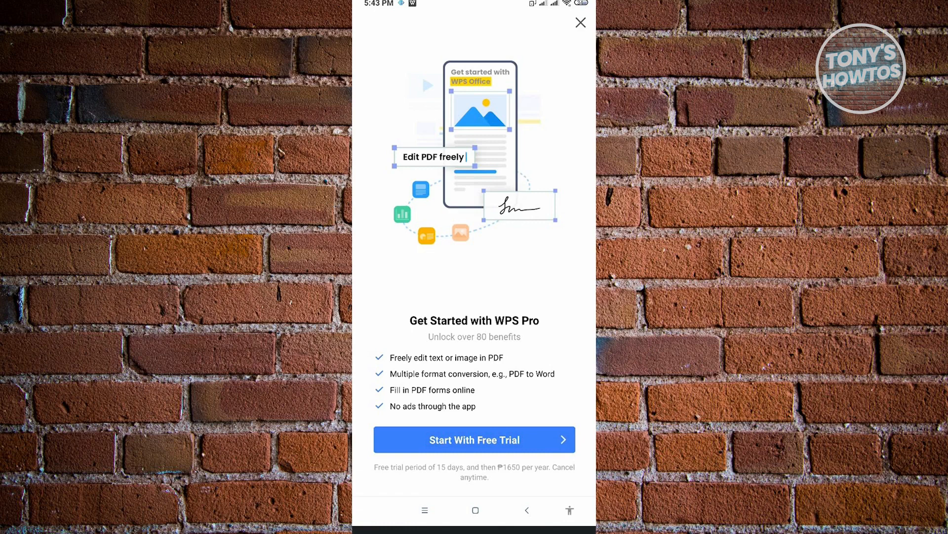
left_click(580, 22)
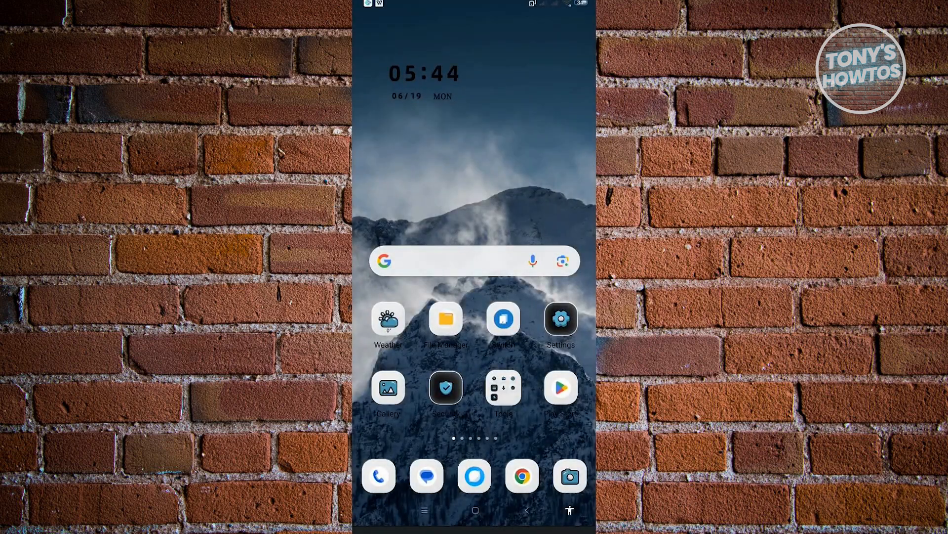
- Open File Manager's Download folder in internal storage and dismiss the favourites tip
left_click(446, 319)
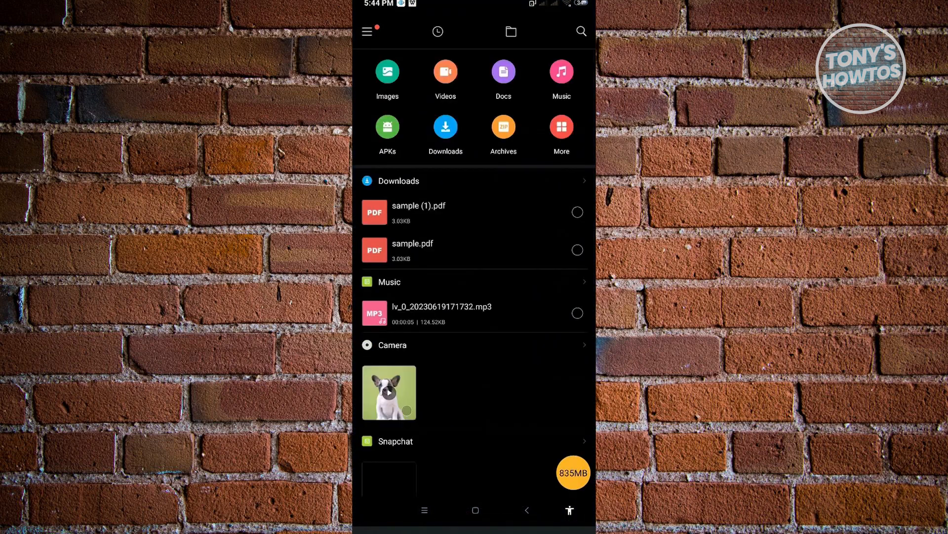
left_click(510, 31)
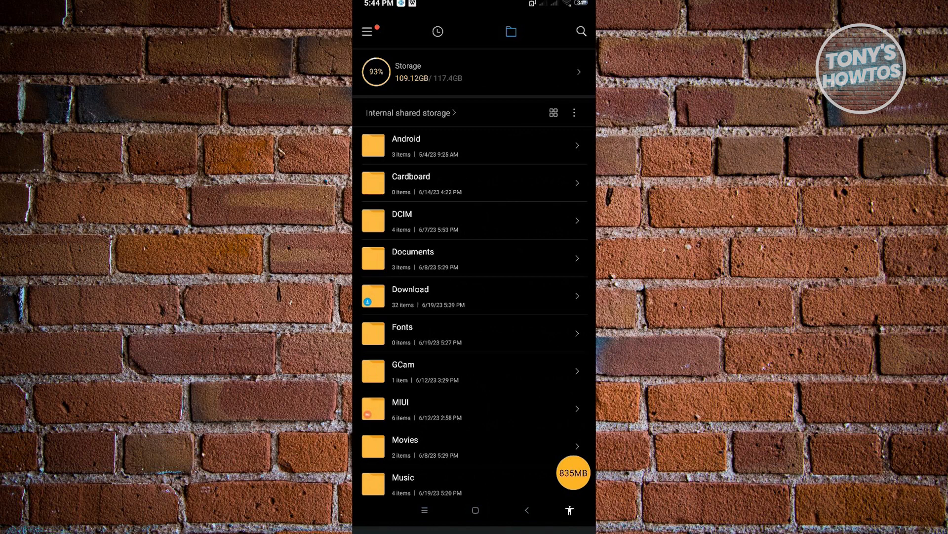
left_click(410, 294)
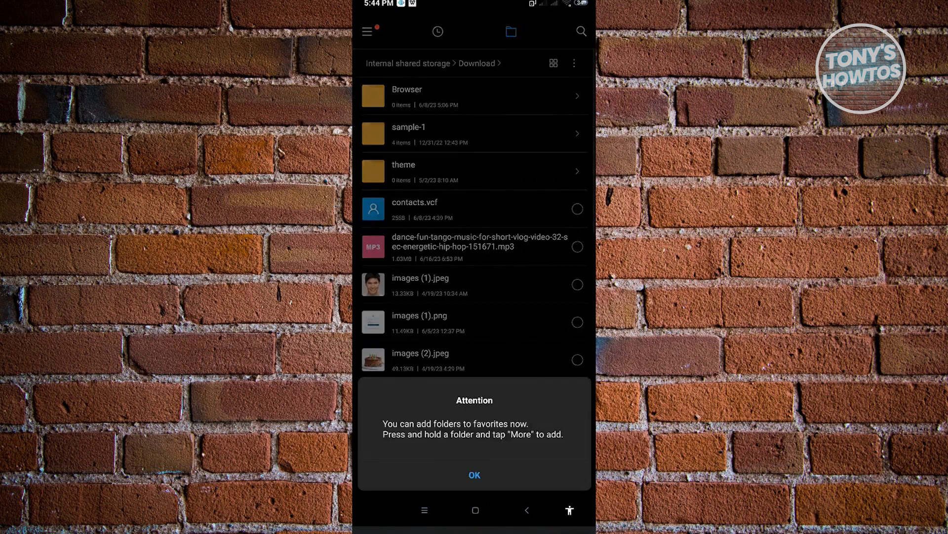
left_click(474, 474)
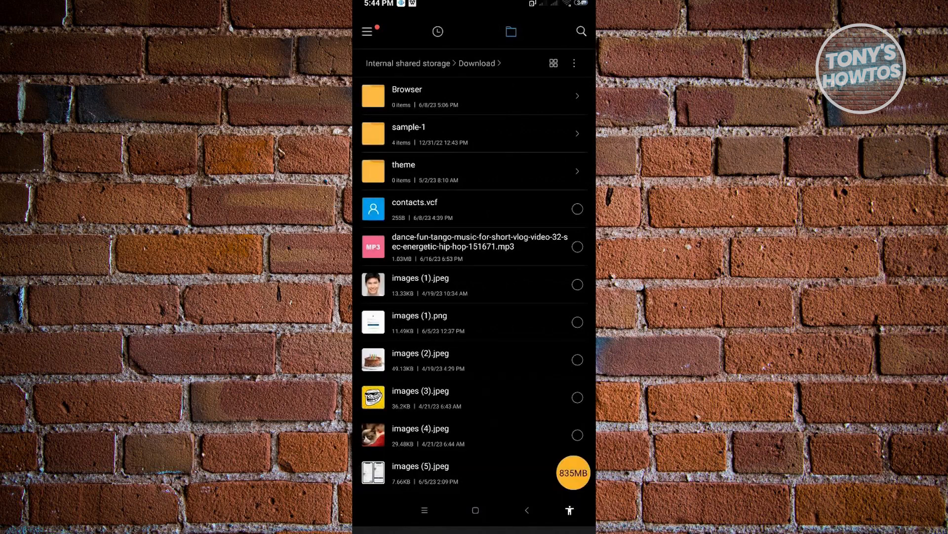
- Scroll to sample.pdf, select it and show its More actions
scroll("down", 3)
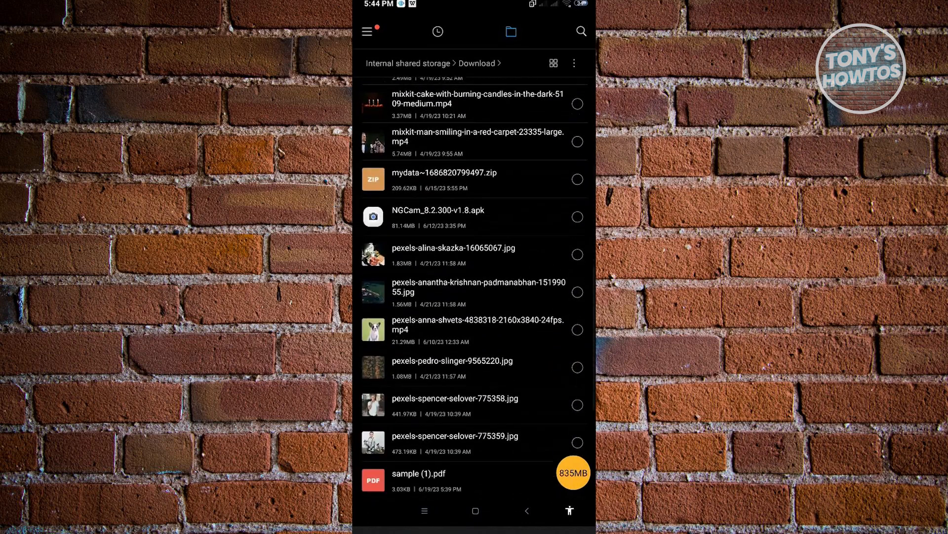
scroll("down", 3)
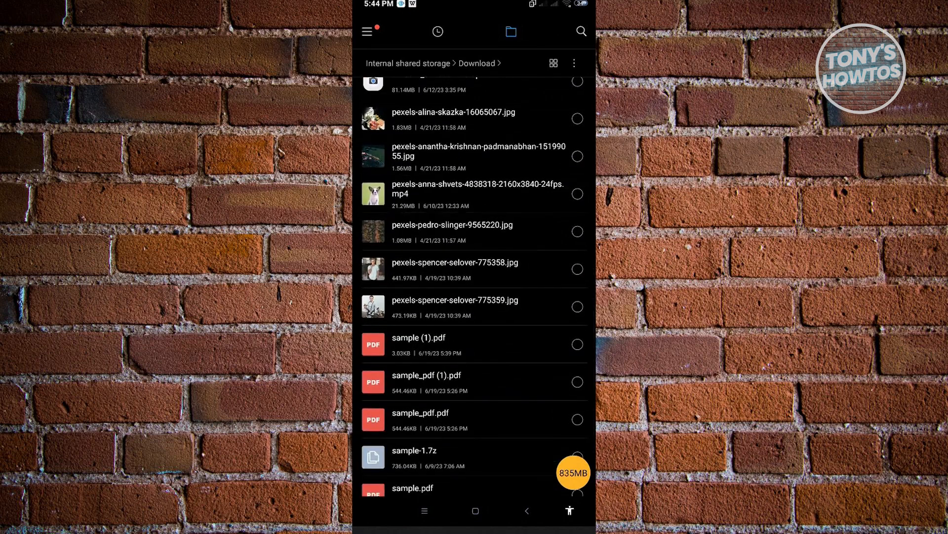
scroll("down", 3)
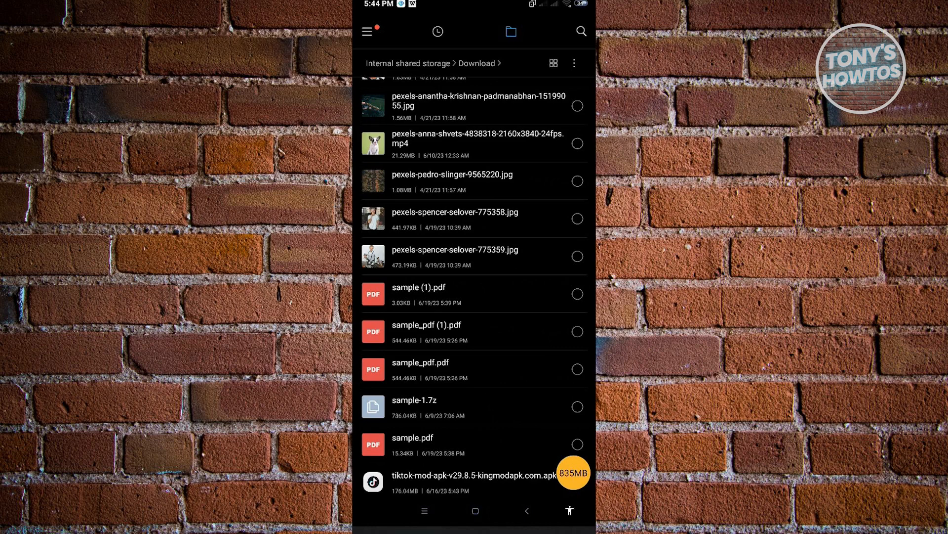
left_click(474, 293)
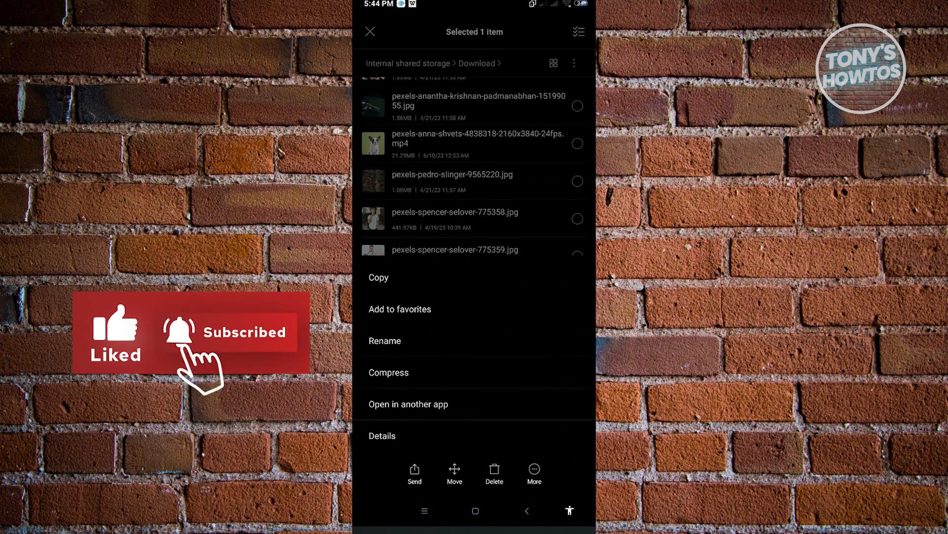
- Open sample.pdf in WPS Office and place the cursor after the third paragraph
left_click(407, 404)
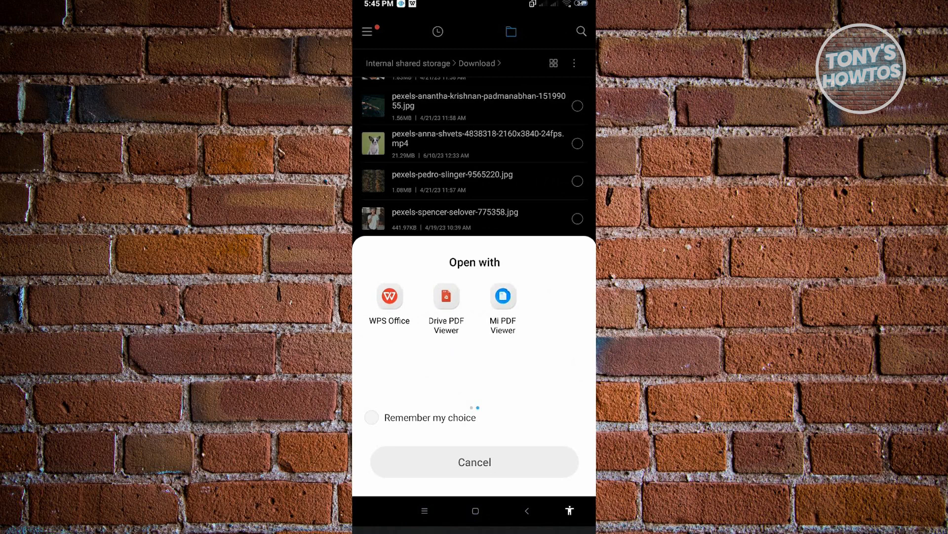
scroll("left", 3)
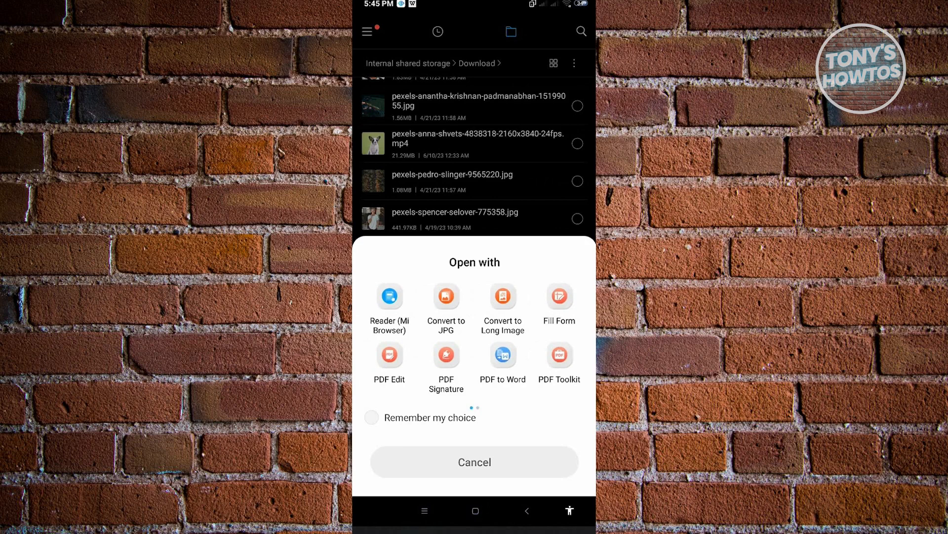
left_click(388, 355)
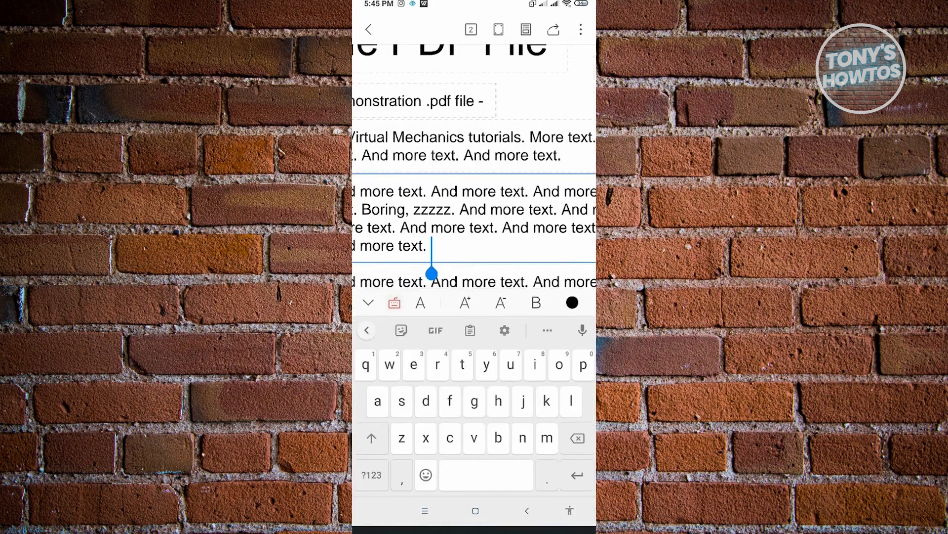
- Append 'jgfvkig' to the paragraph, finish editing, and choose Trial with Watermark
type("jgfvkig")
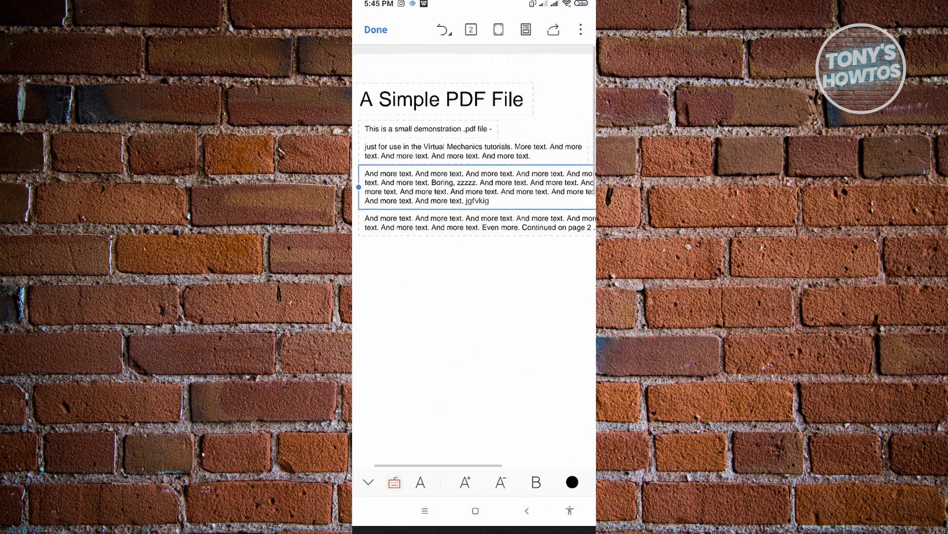
left_click(375, 29)
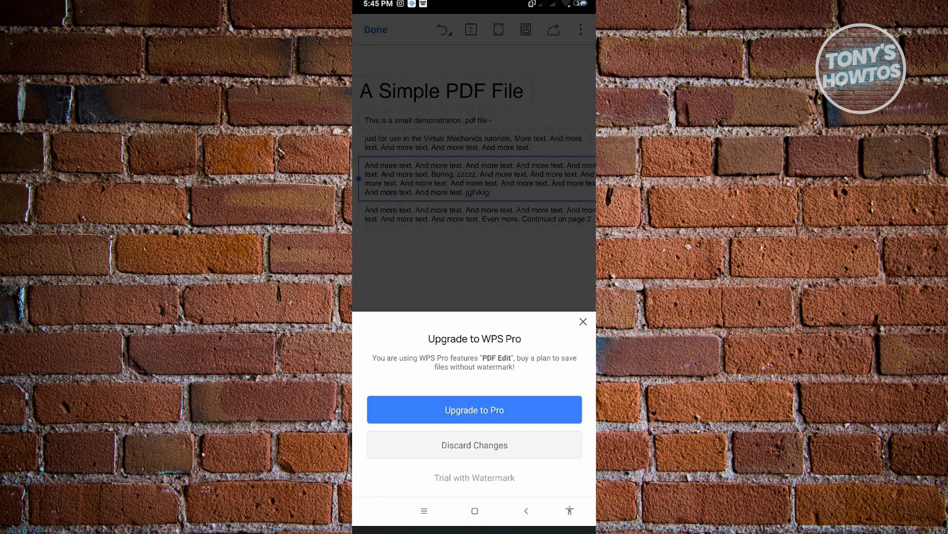
left_click(583, 321)
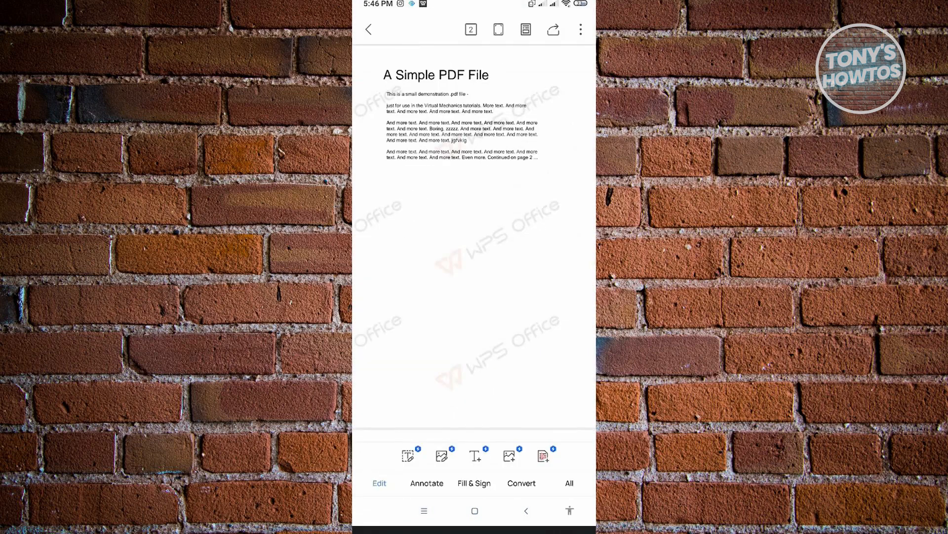
- Save a copy of the edited PDF named 'sample' into Phone > Download
left_click(579, 29)
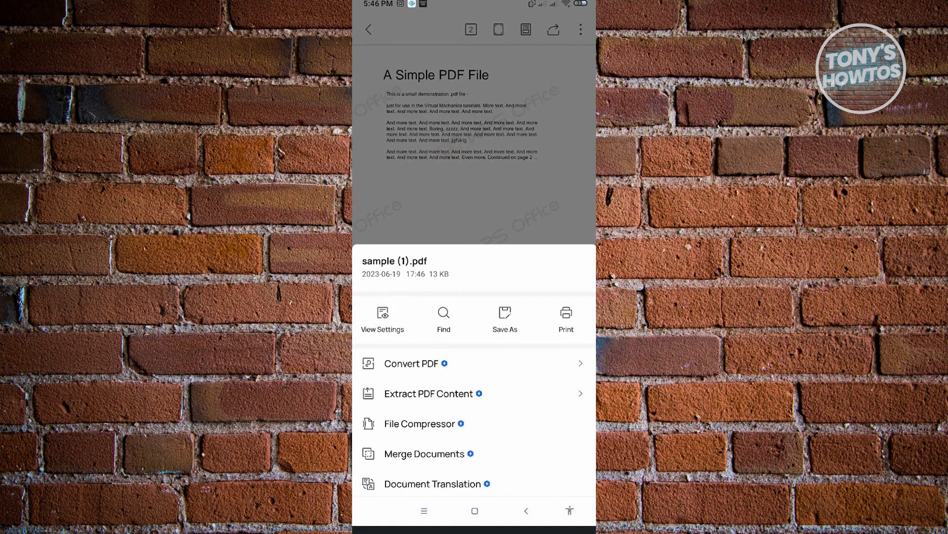
left_click(504, 318)
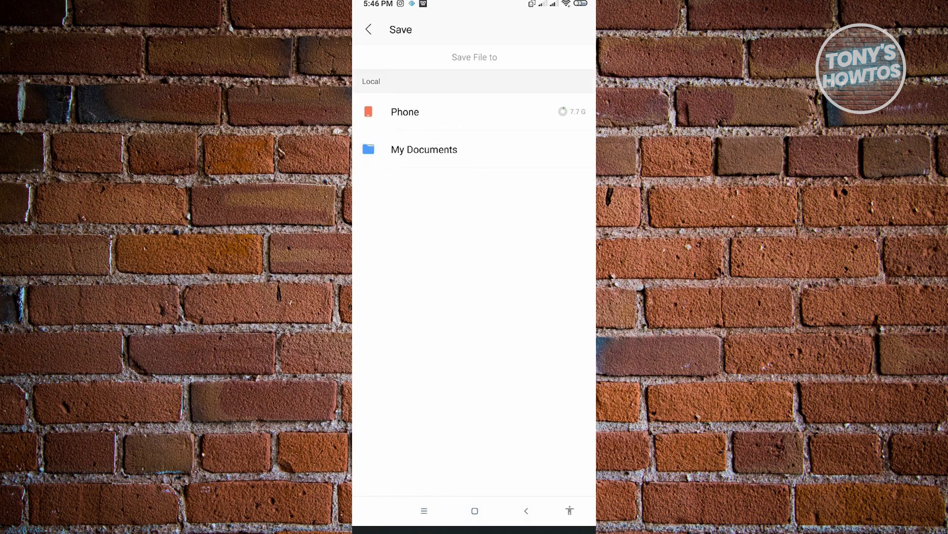
left_click(404, 111)
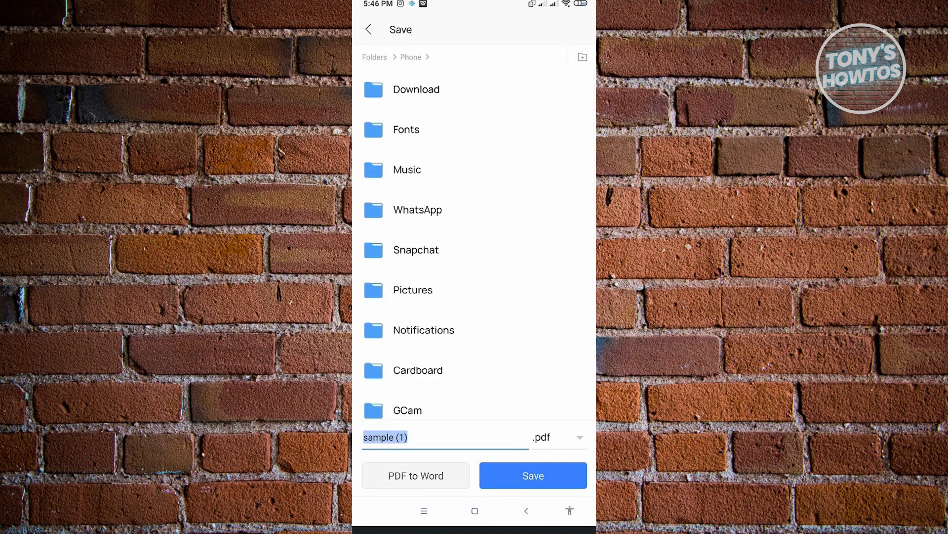
left_click(415, 89)
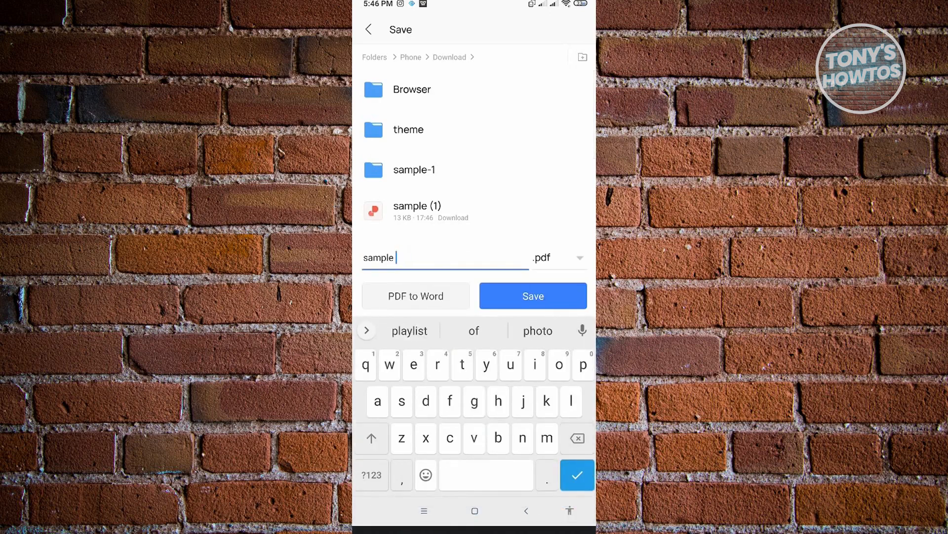
left_click(533, 296)
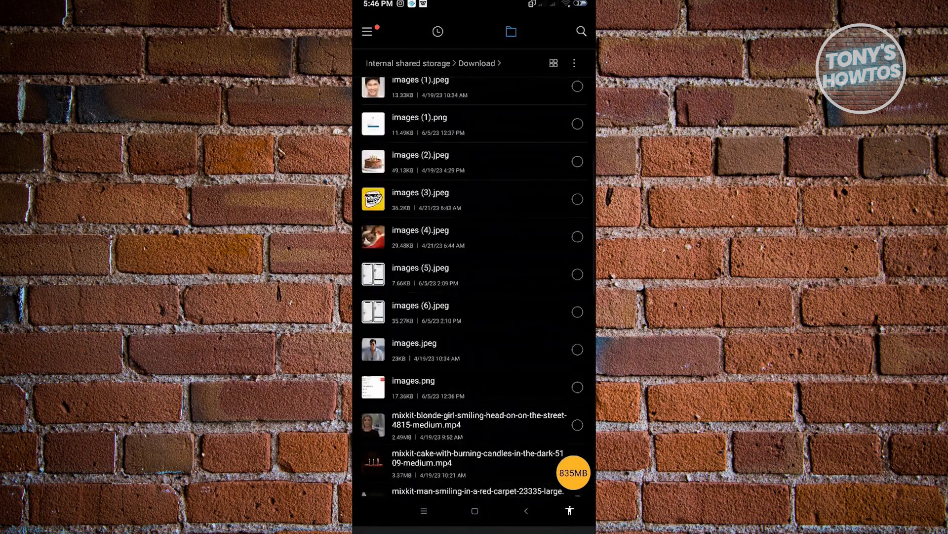
- Scroll the Download folder and select sample (1).pdf to show its file options
scroll("down", 3)
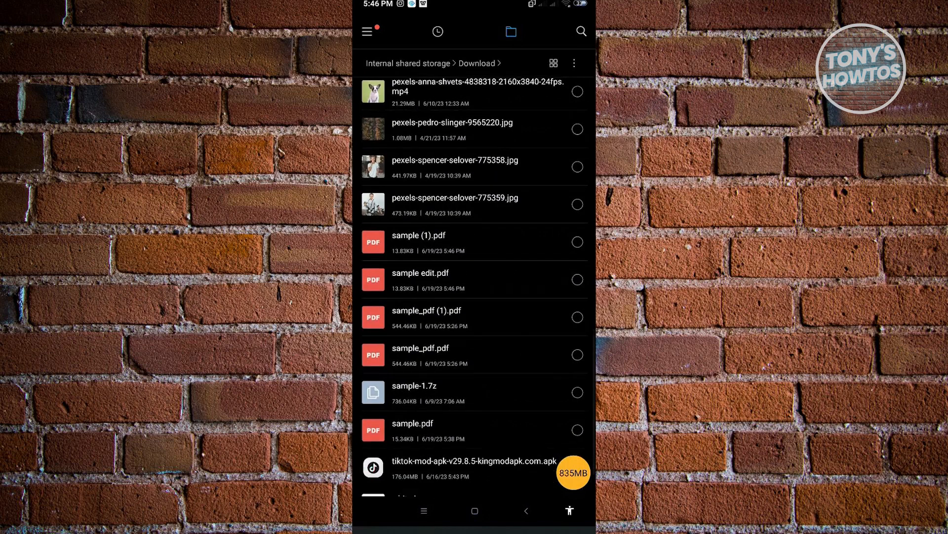
left_click(420, 272)
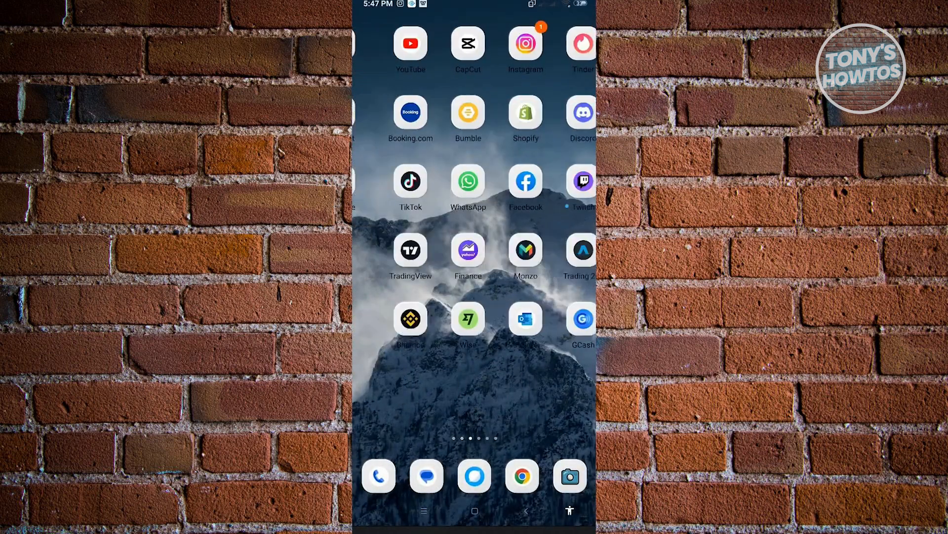
scroll("right", 3)
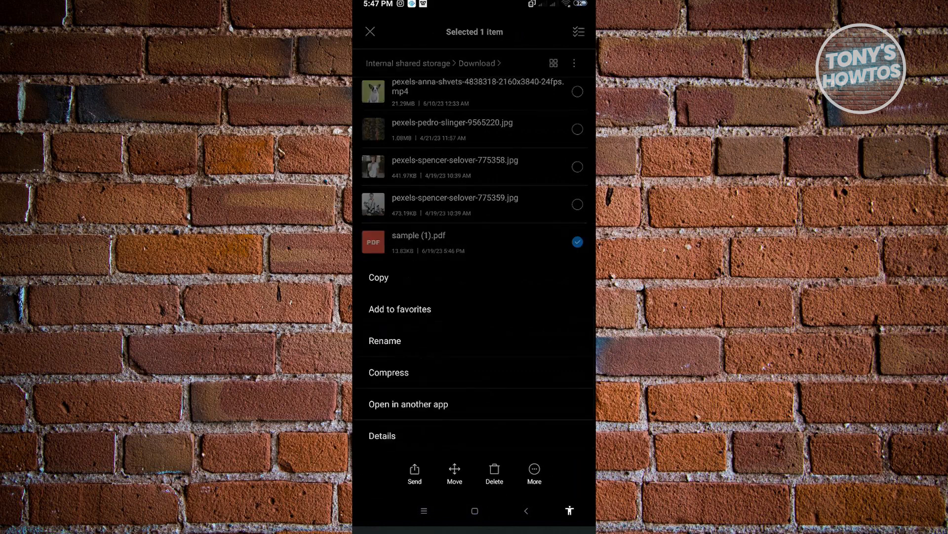
- Open sample (1).pdf in WPS Office and select 'jgfvkig' for editing
left_click(408, 403)
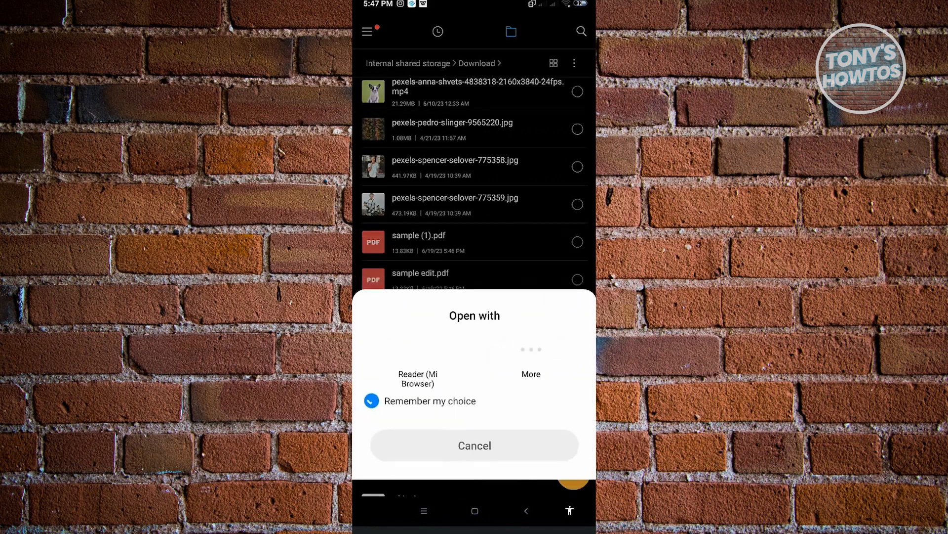
left_click(530, 374)
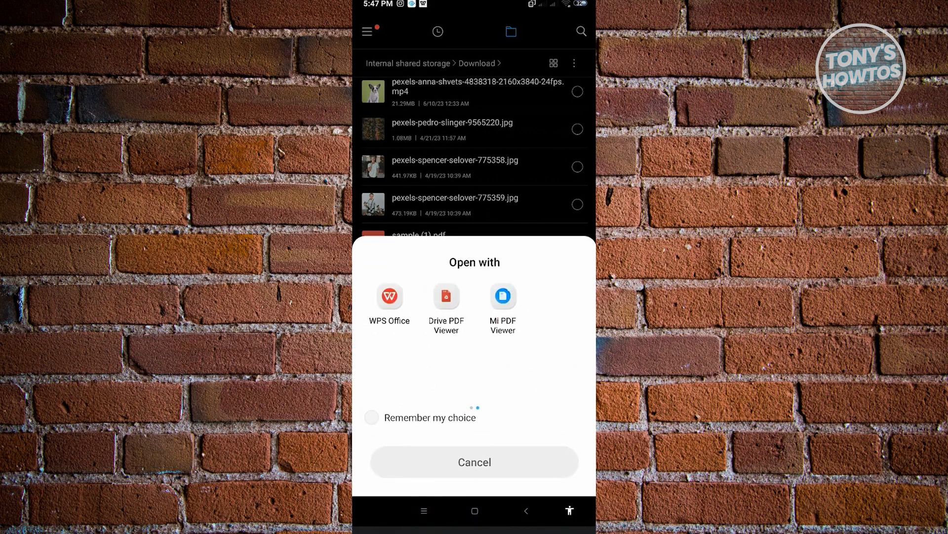
left_click(388, 297)
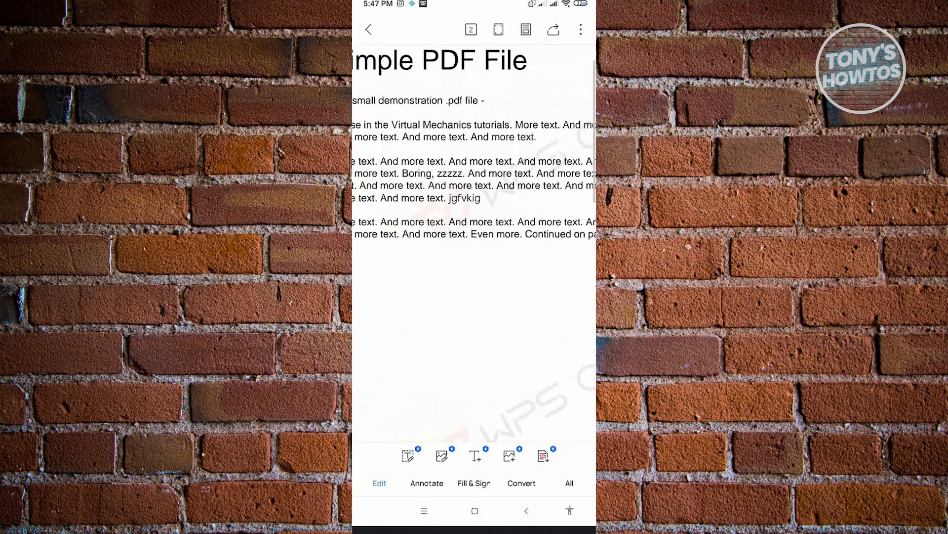
double_click(466, 198)
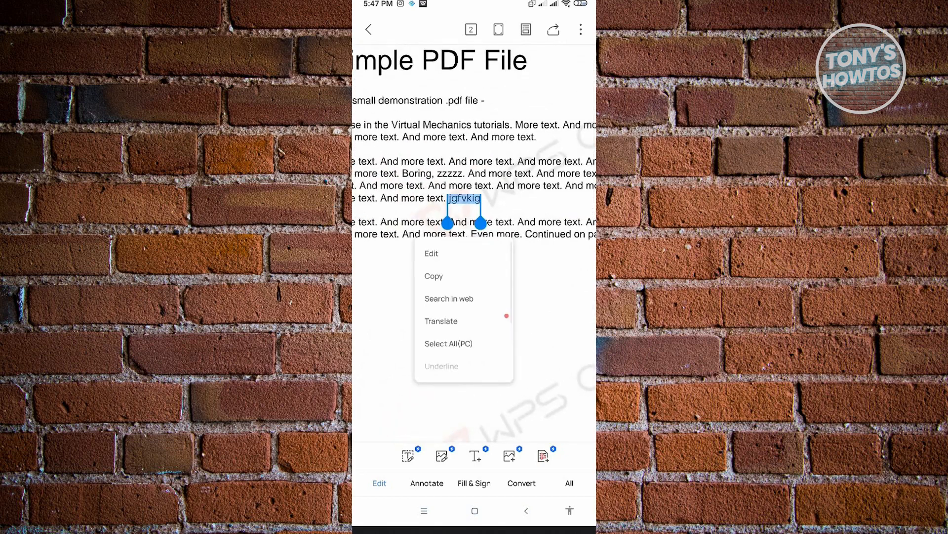
left_click(409, 454)
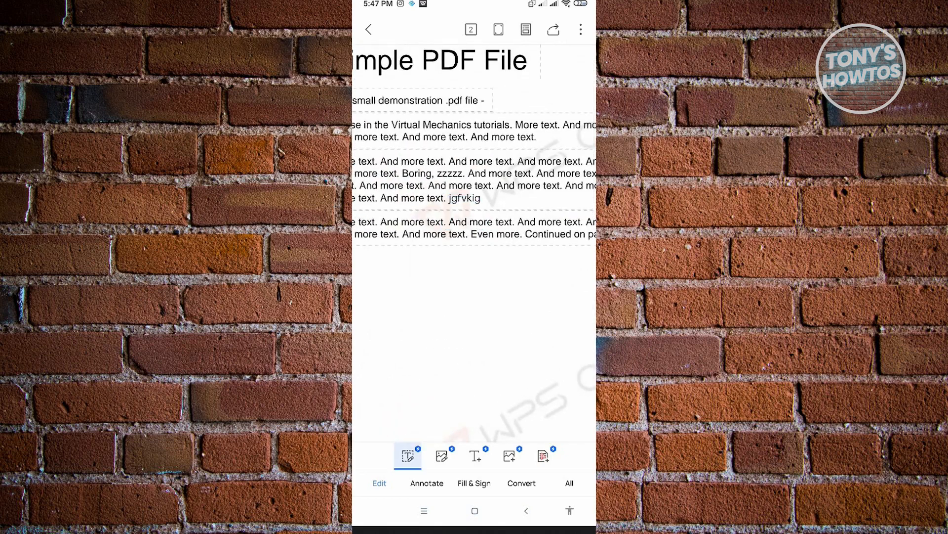